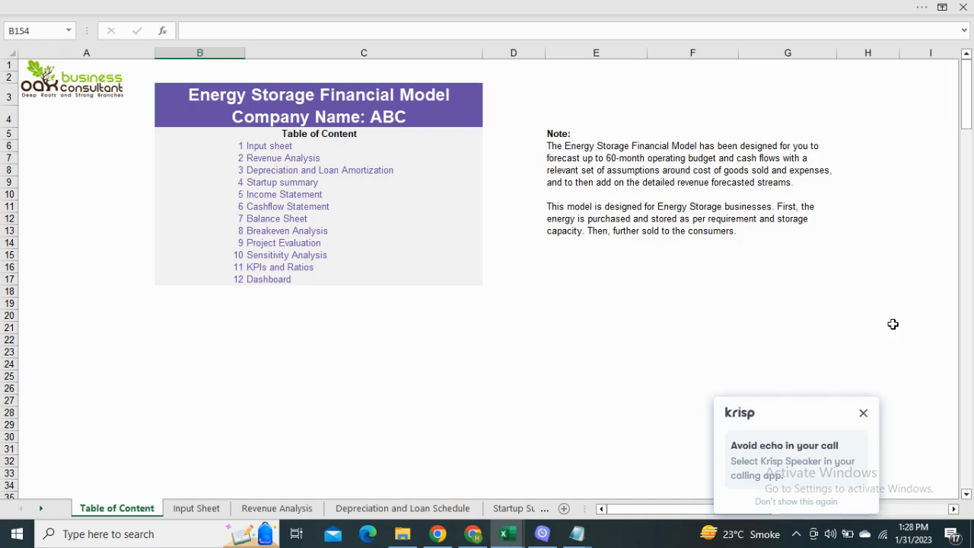
Browse the Input Sheet's investments, loans, costs, revenue and payroll down to capex, opex and receivable days.
{"action": "left_click", "coordinate": [863, 412]}
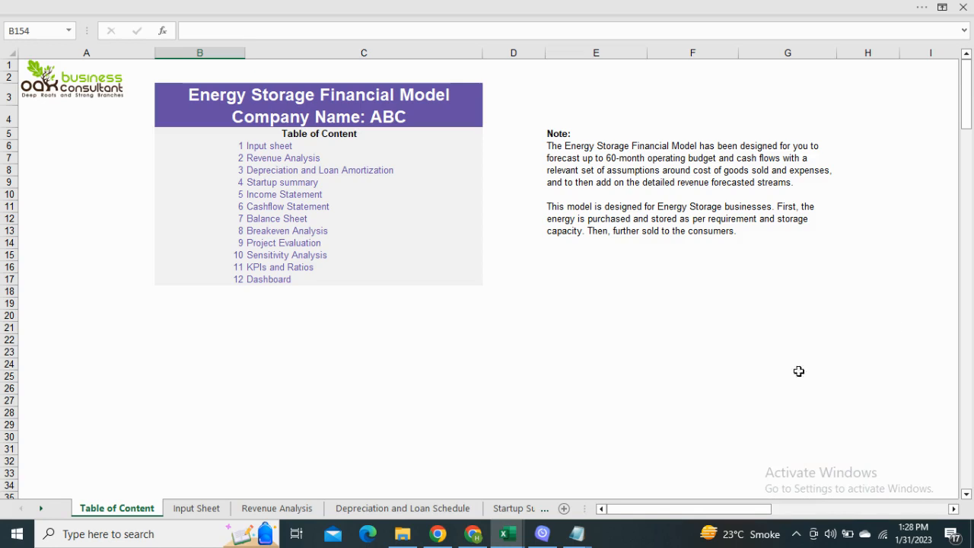
{"action": "left_click", "coordinate": [196, 507]}
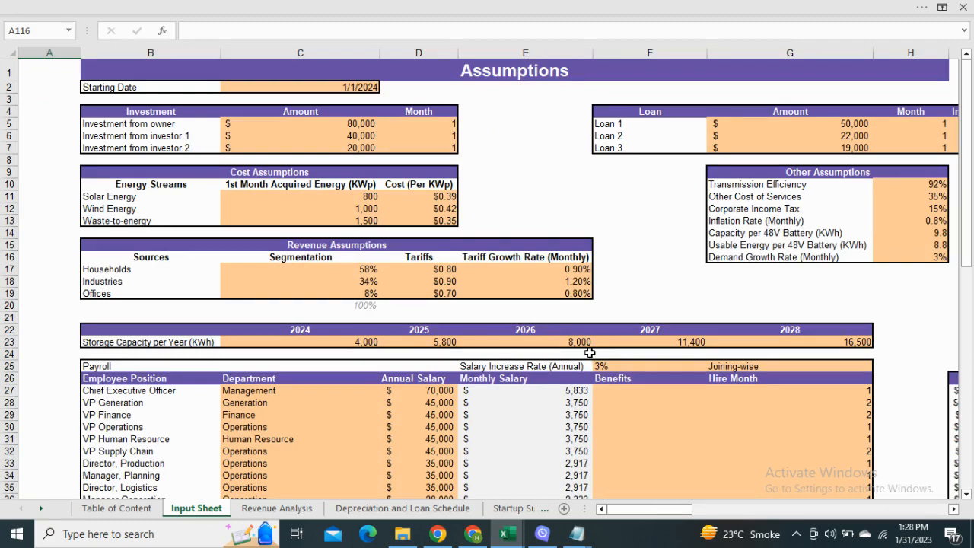
{"action": "scroll", "scroll_direction": "down", "scroll_amount": 3}
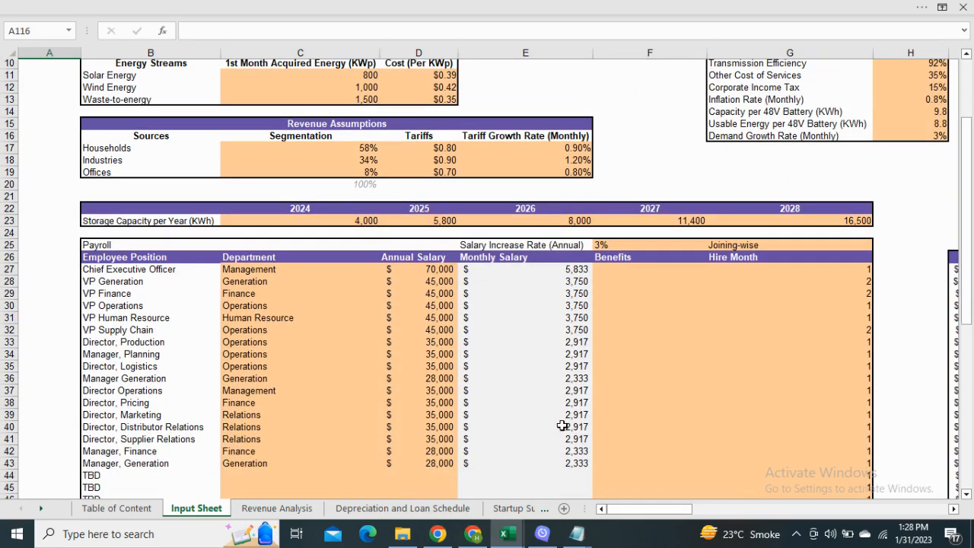
{"action": "scroll", "scroll_direction": "down", "scroll_amount": 3}
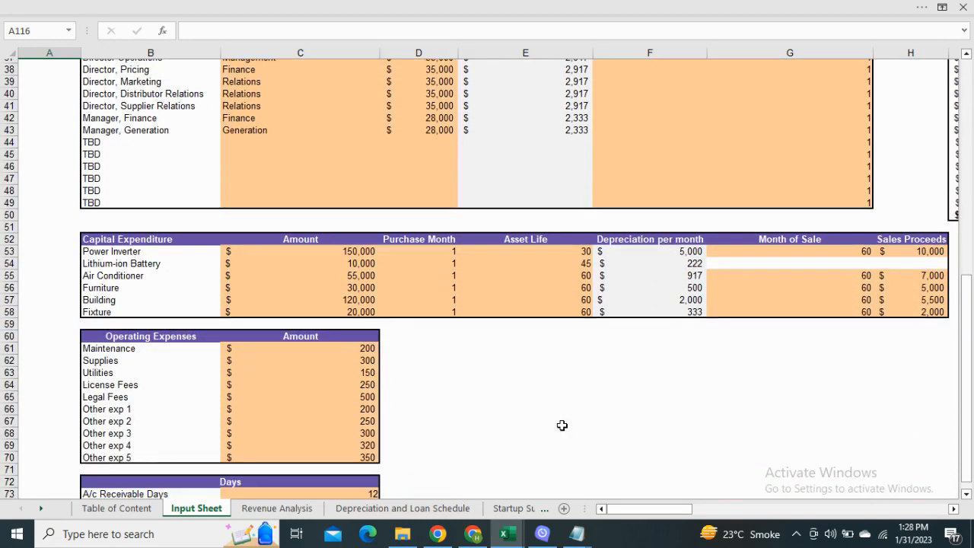
{"action": "scroll", "scroll_direction": "down", "scroll_amount": 3}
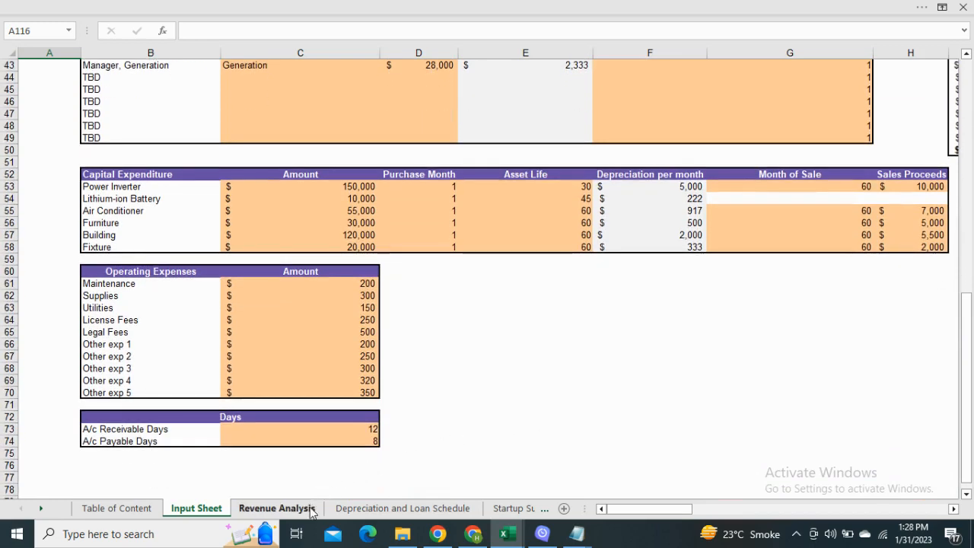
Scan Revenue Analysis capacity and revenue figures, then Depreciation and Loan Schedule down to loan amortization.
{"action": "left_click", "coordinate": [277, 508]}
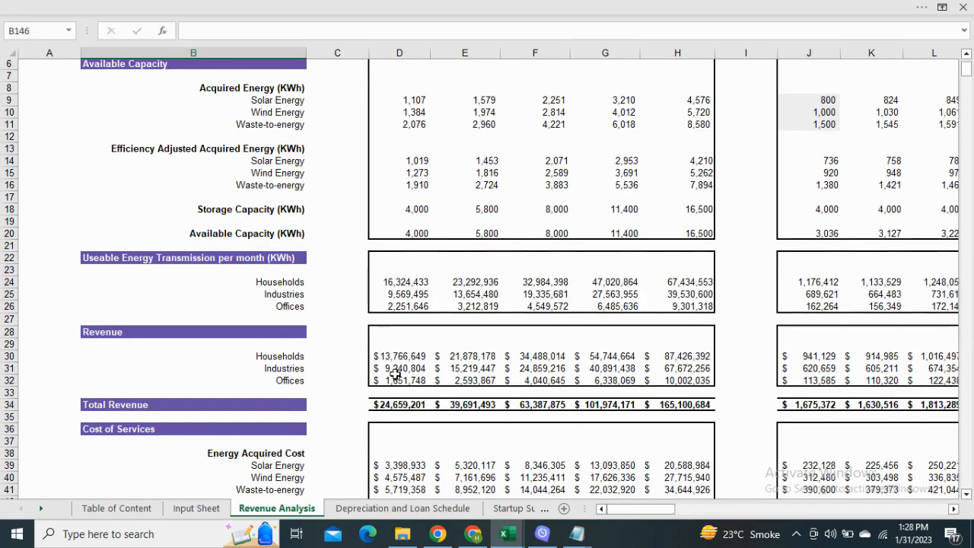
{"action": "scroll", "scroll_direction": "down", "scroll_amount": 3}
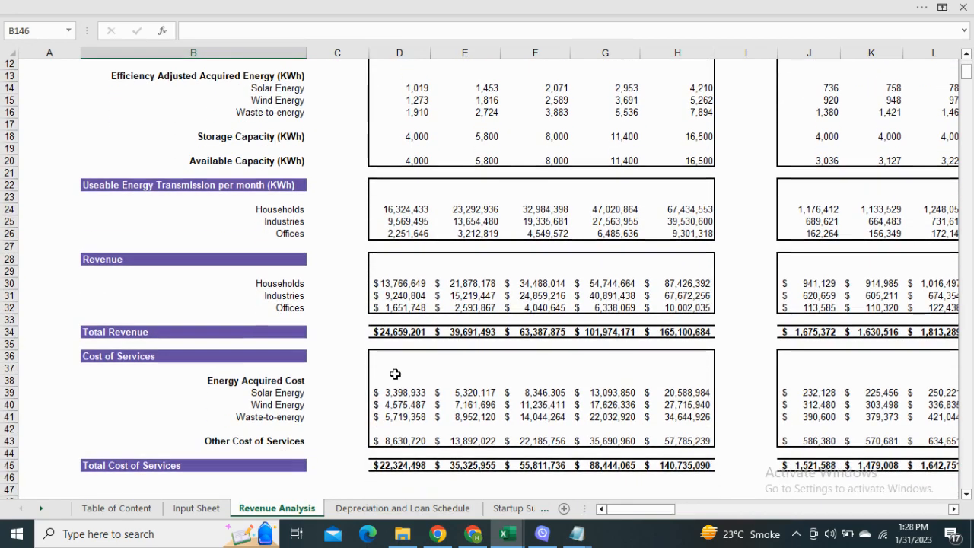
{"action": "mouse_move", "coordinate": [384, 492]}
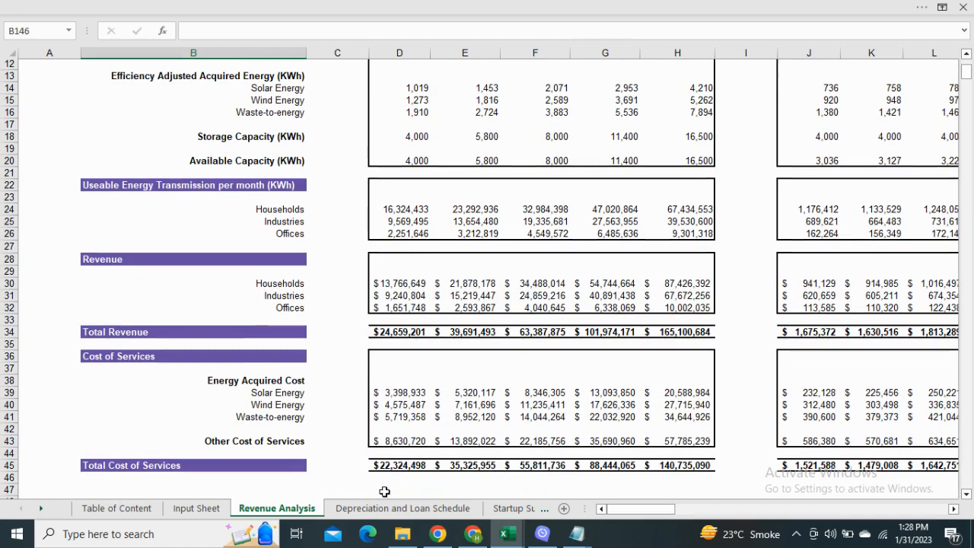
{"action": "left_click", "coordinate": [402, 508]}
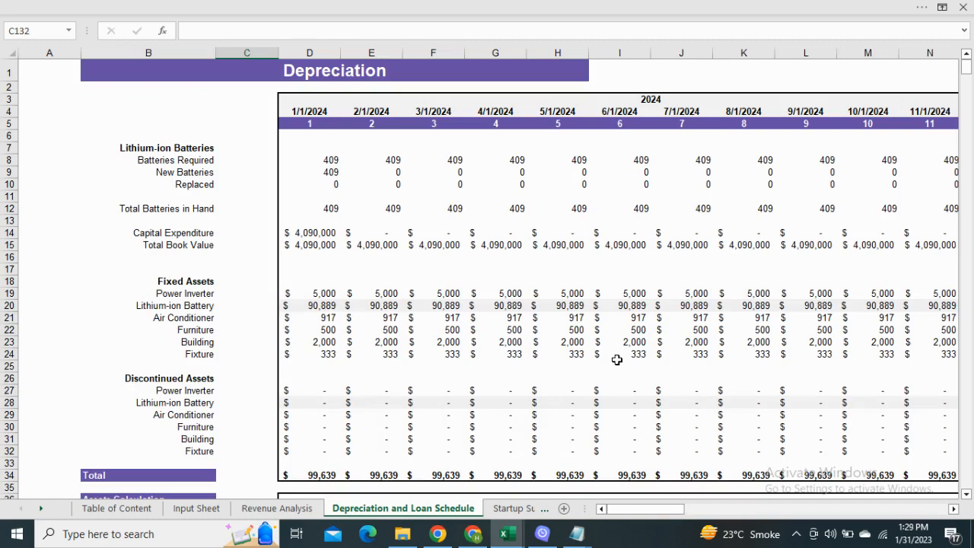
{"action": "scroll", "scroll_direction": "down", "scroll_amount": 3}
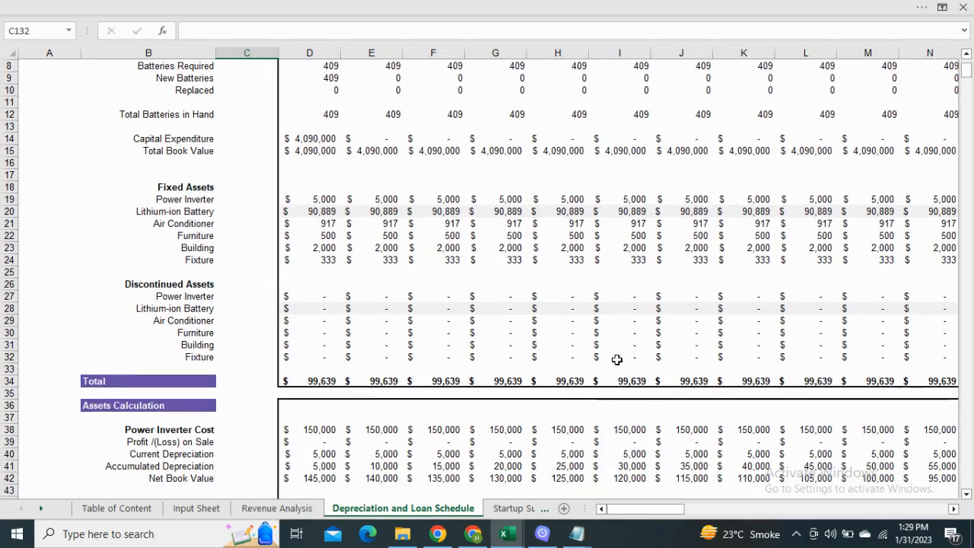
{"action": "scroll", "scroll_direction": "down", "scroll_amount": 3}
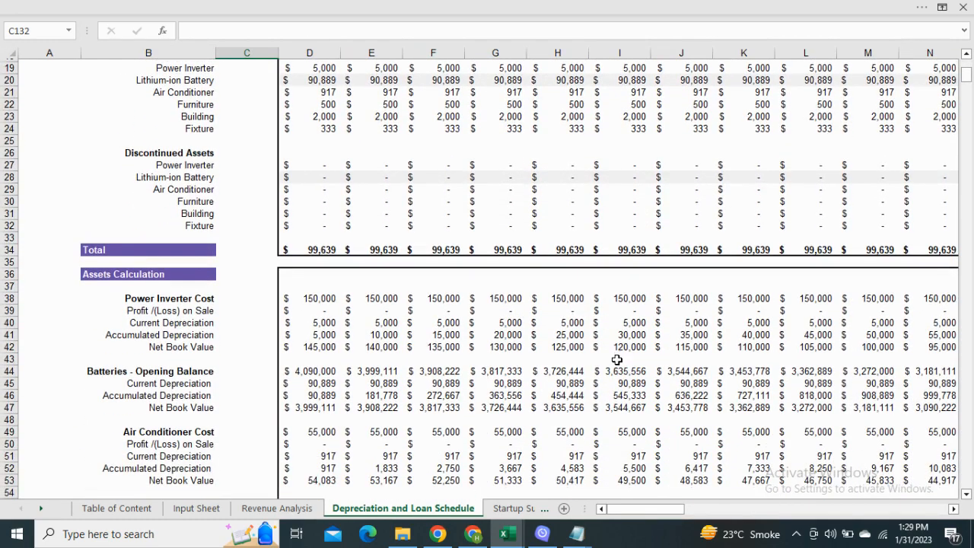
{"action": "scroll", "scroll_direction": "down", "scroll_amount": 3}
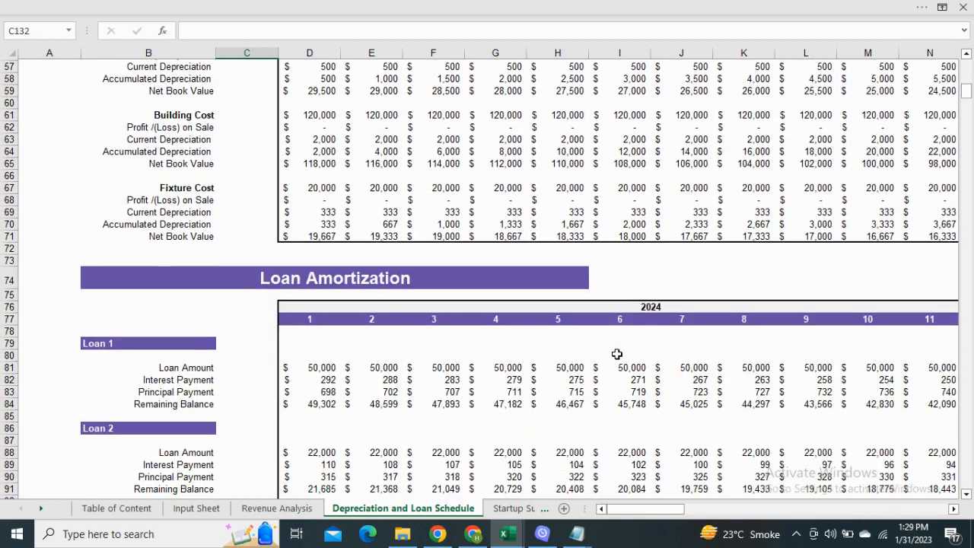
Review the Startup Summary's funding, expenses and assets, then the Income Statement down to Net Profit/(loss).
{"action": "left_click", "coordinate": [436, 507]}
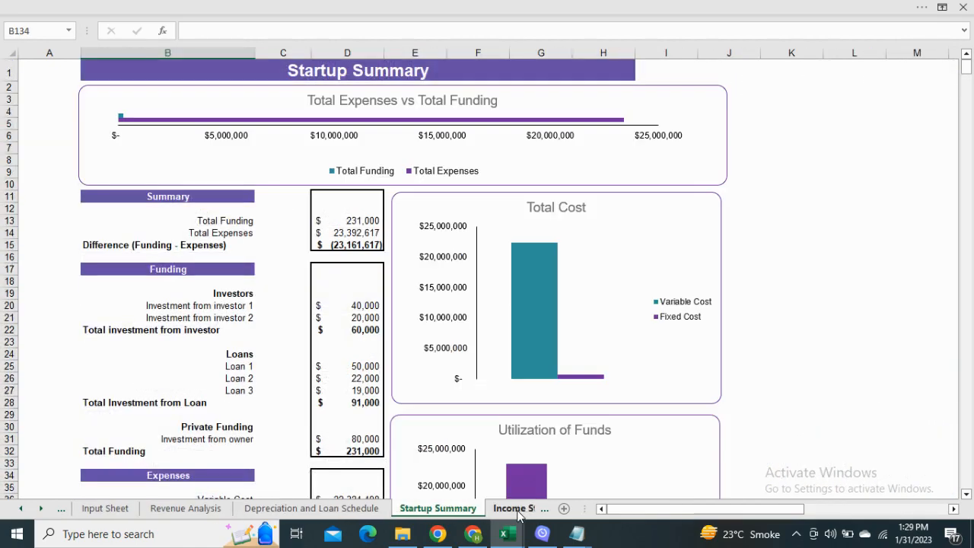
{"action": "mouse_move", "coordinate": [643, 381]}
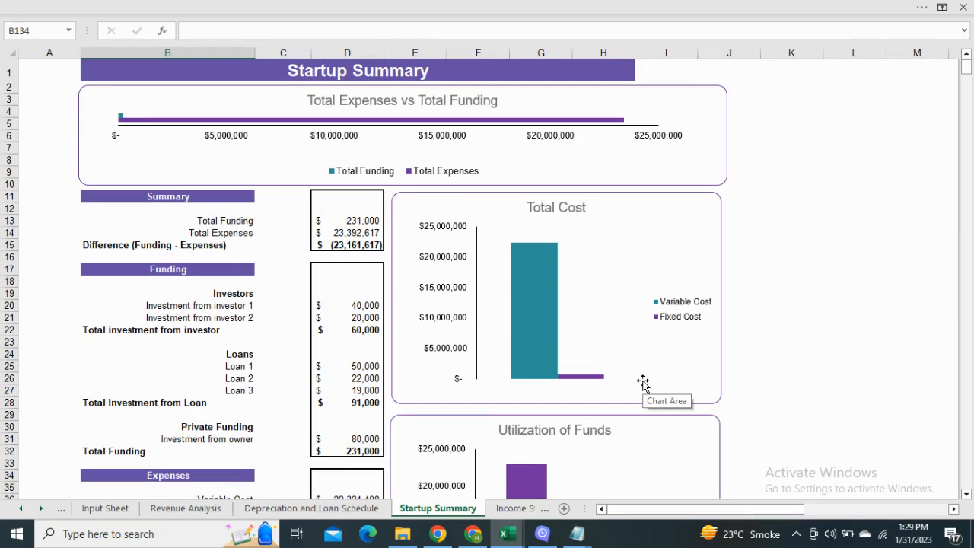
{"action": "scroll", "scroll_direction": "down", "scroll_amount": 3}
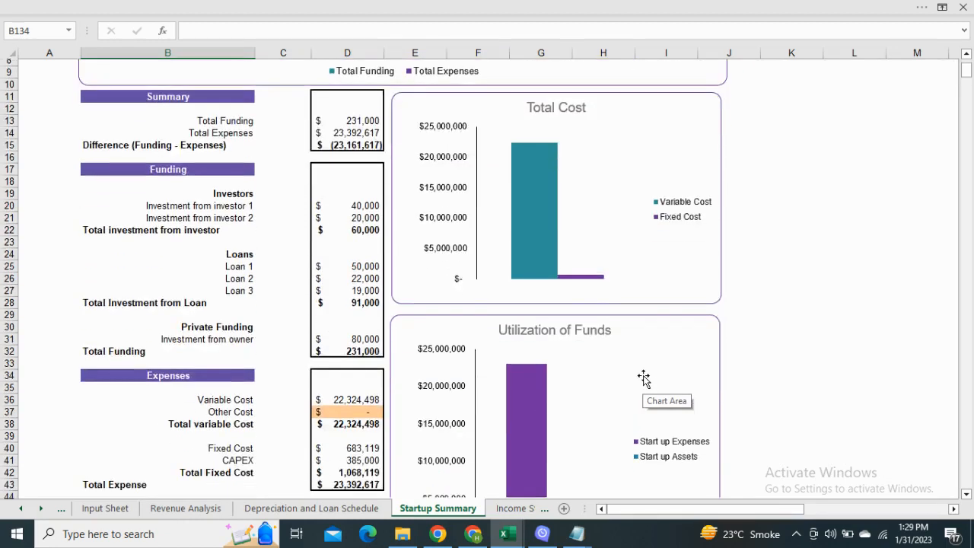
{"action": "scroll", "scroll_direction": "down", "scroll_amount": 3}
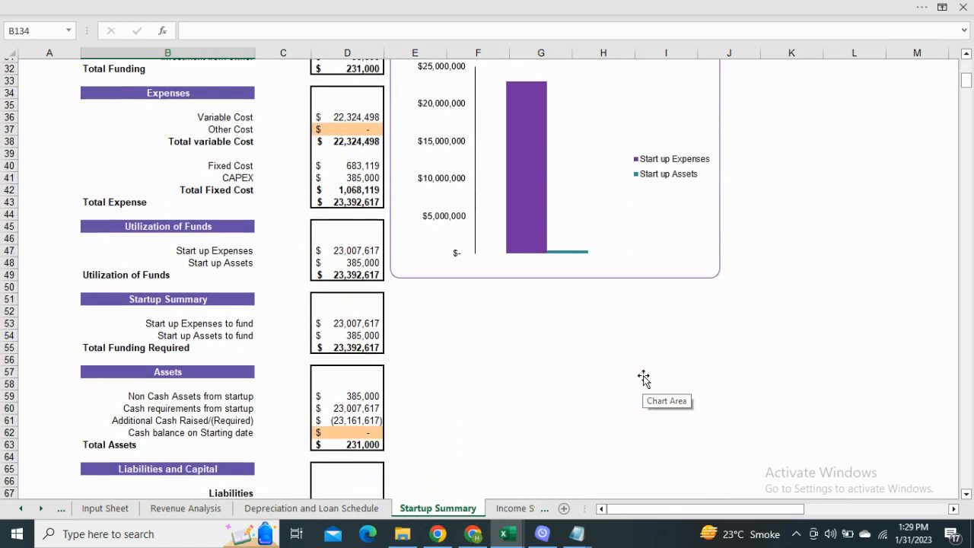
{"action": "left_click", "coordinate": [465, 508]}
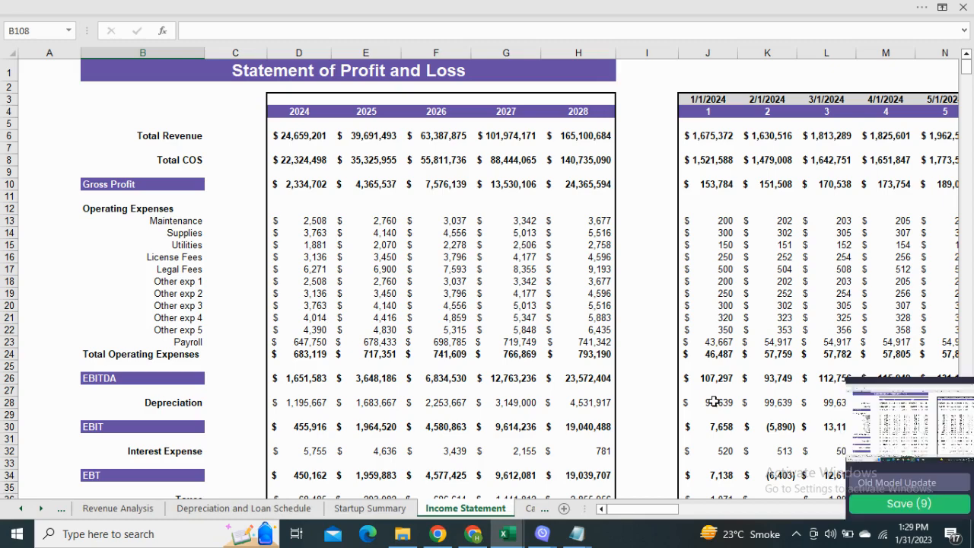
{"action": "scroll", "scroll_direction": "down", "scroll_amount": 3}
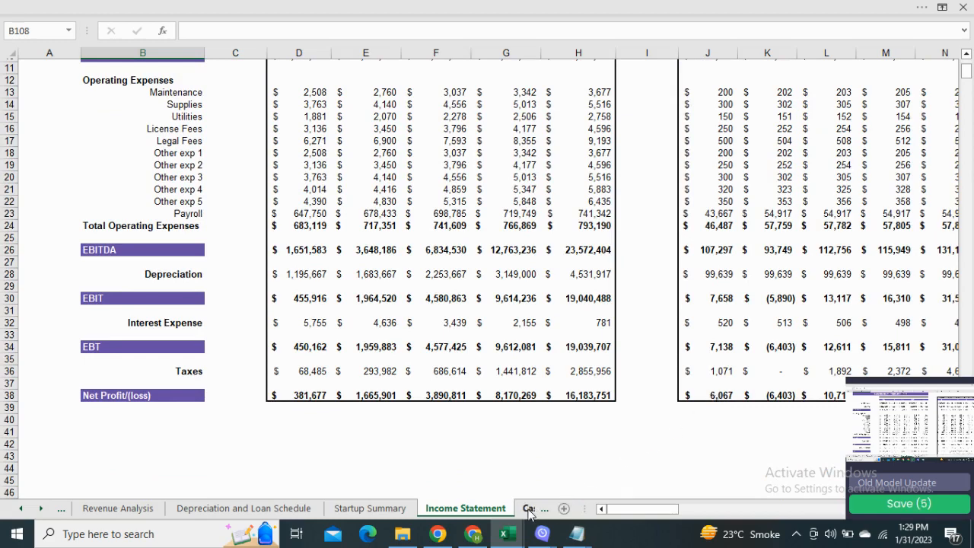
Scroll the Cashflow Statement to Net Cash and Working Capital, then view Balance Sheet assets and liabilities.
{"action": "left_click", "coordinate": [472, 508]}
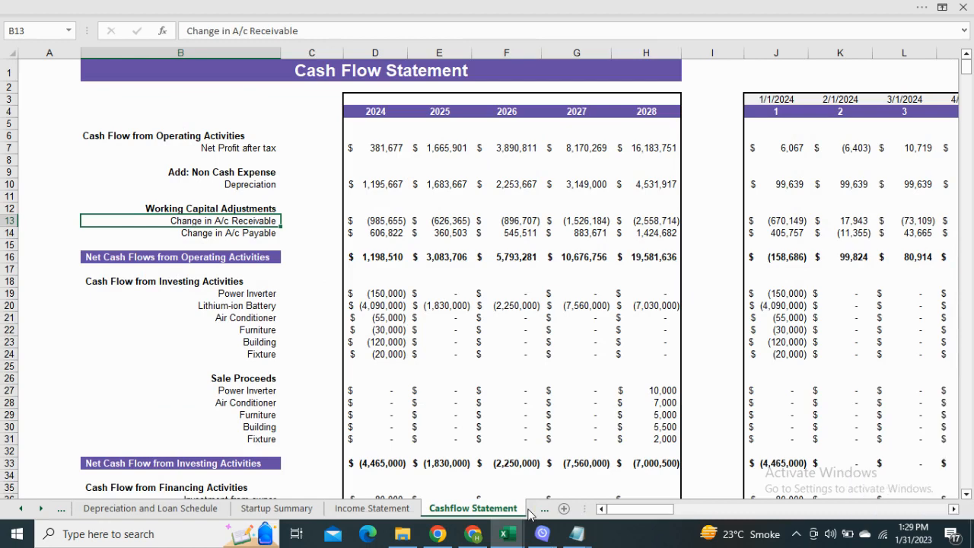
{"action": "scroll", "scroll_direction": "down", "scroll_amount": 3}
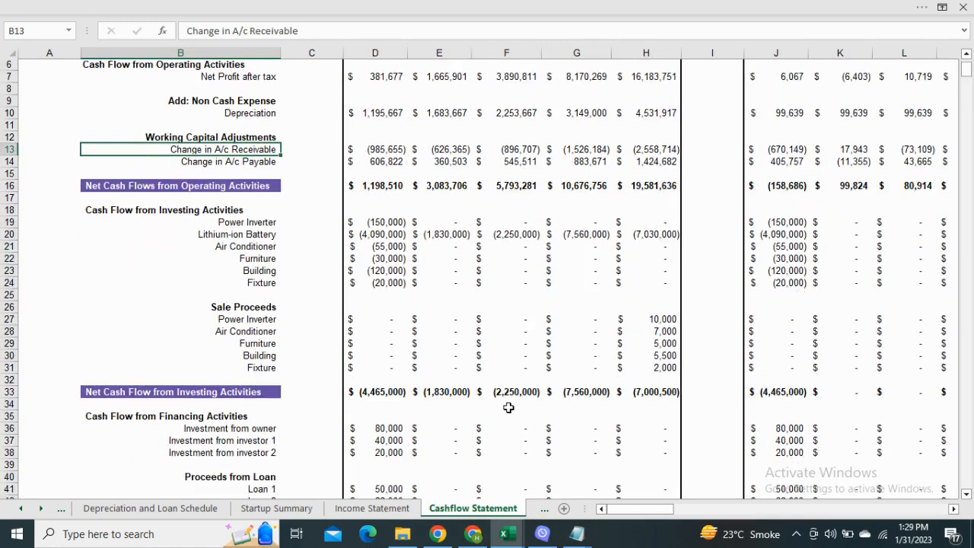
{"action": "scroll", "scroll_direction": "down", "scroll_amount": 3}
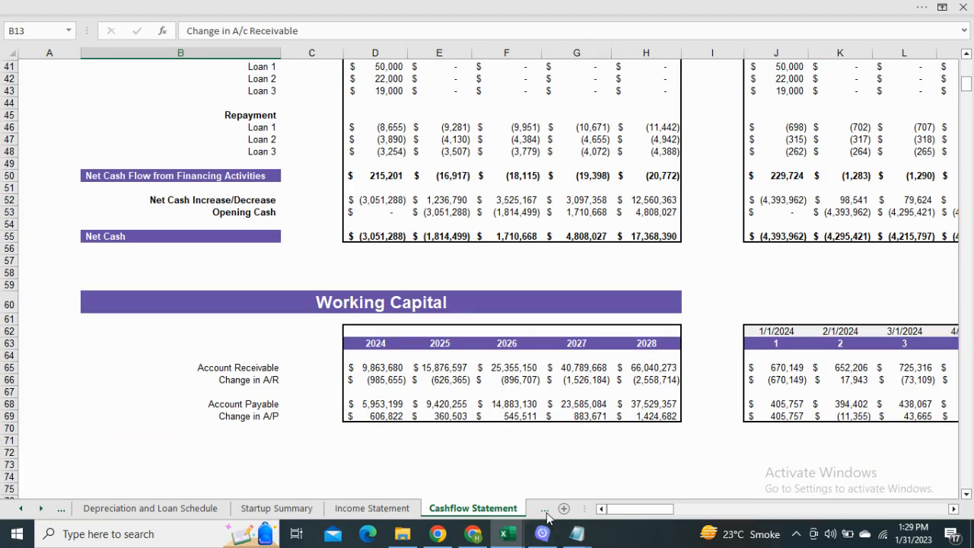
{"action": "left_click", "coordinate": [405, 508]}
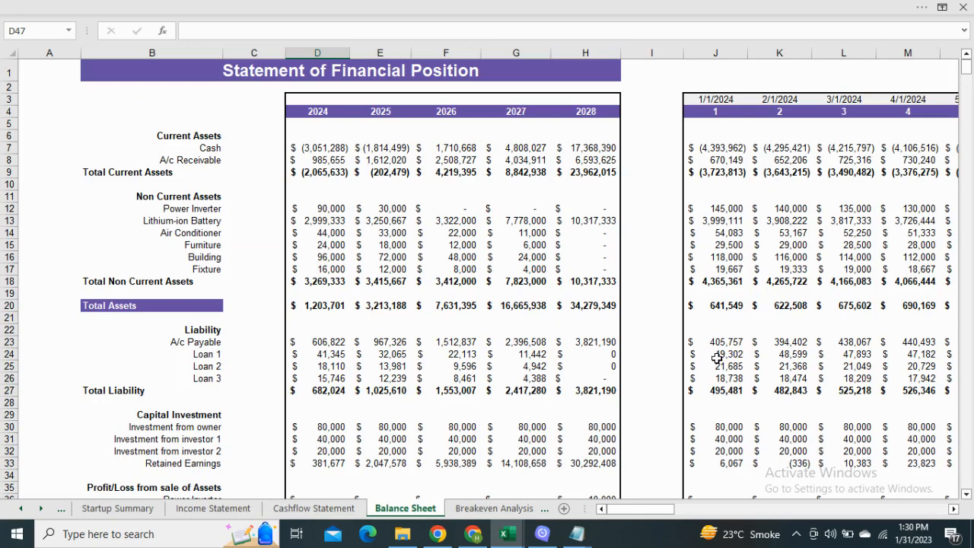
{"action": "scroll", "scroll_direction": "down", "scroll_amount": 3}
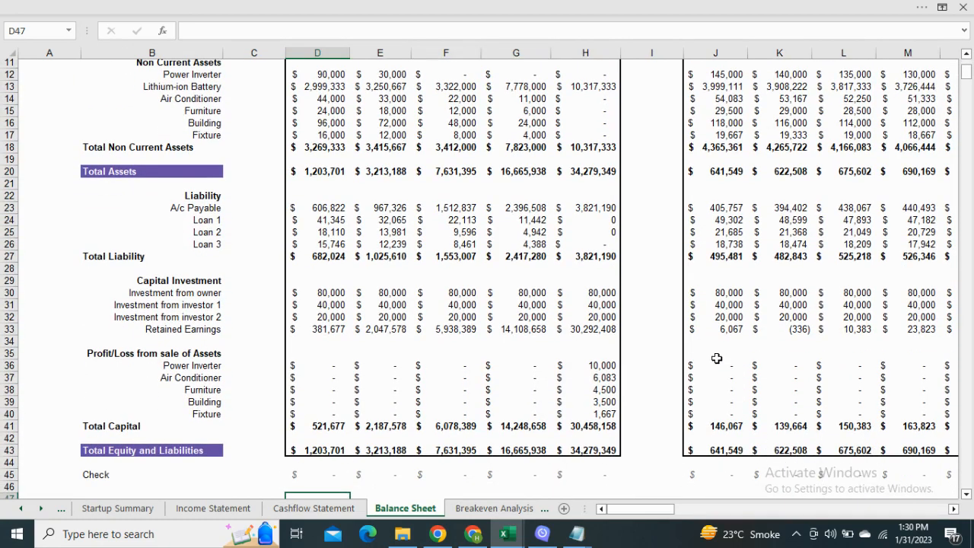
View Breakeven Analysis, then Project Evaluation's WACC, company valuation, burn rate and minimum investment.
{"action": "left_click", "coordinate": [401, 508]}
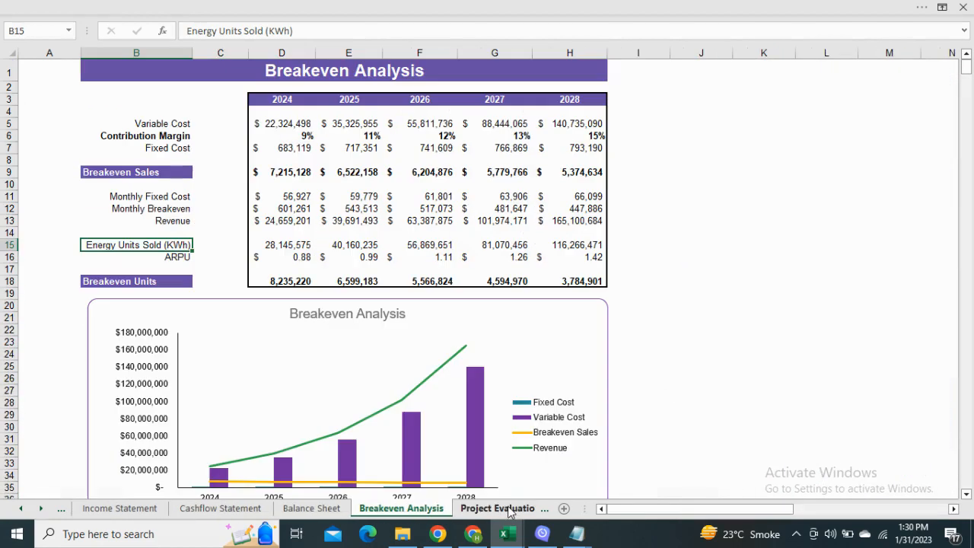
{"action": "mouse_move", "coordinate": [757, 359]}
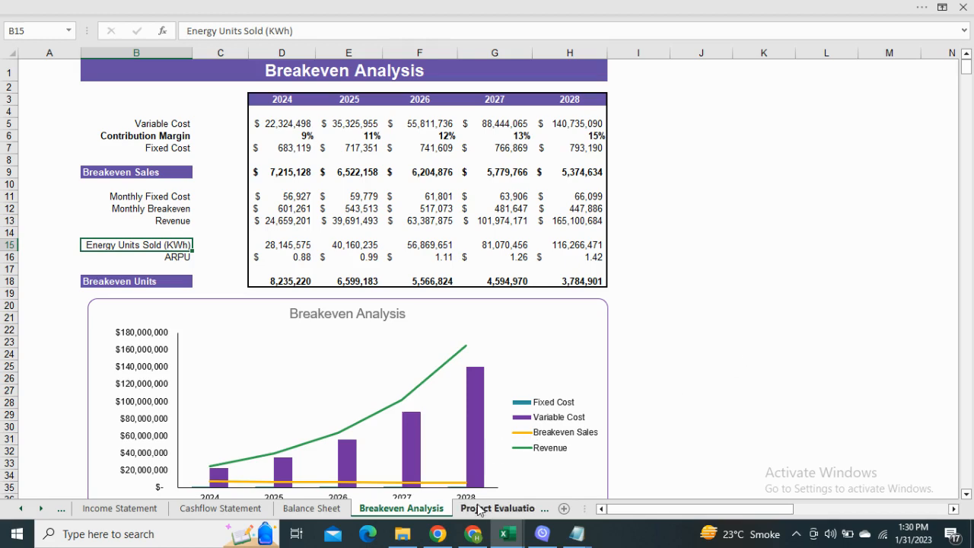
{"action": "left_click", "coordinate": [497, 508]}
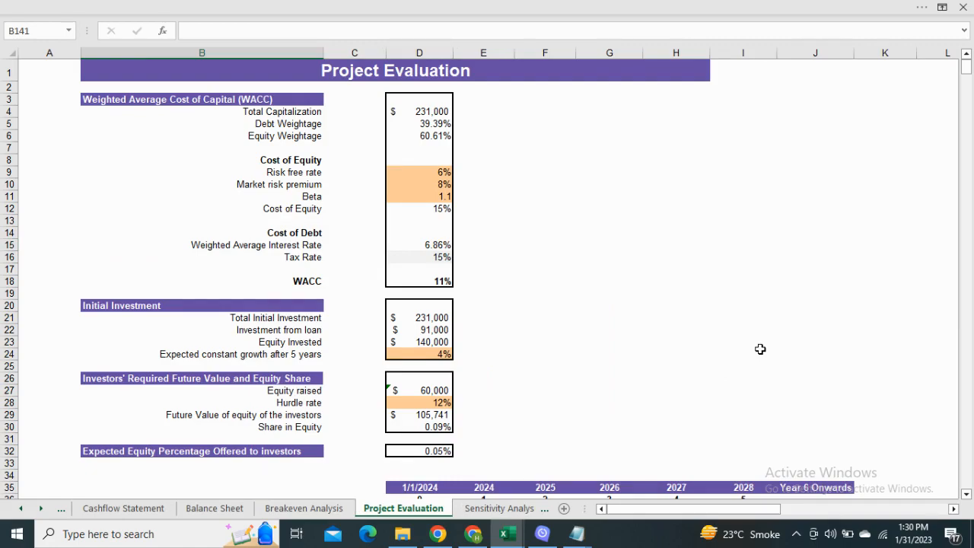
{"action": "scroll", "scroll_direction": "down", "scroll_amount": 3}
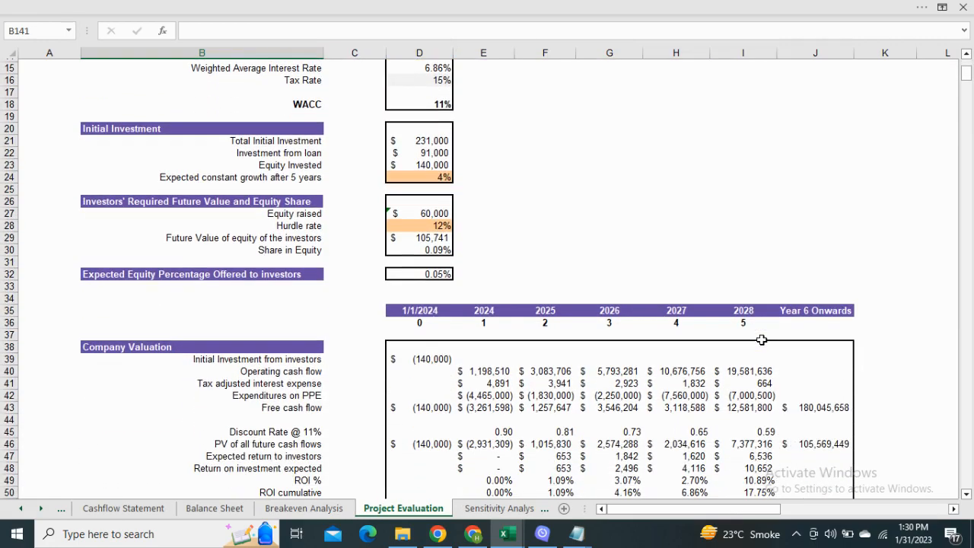
{"action": "scroll", "scroll_direction": "down", "scroll_amount": 3}
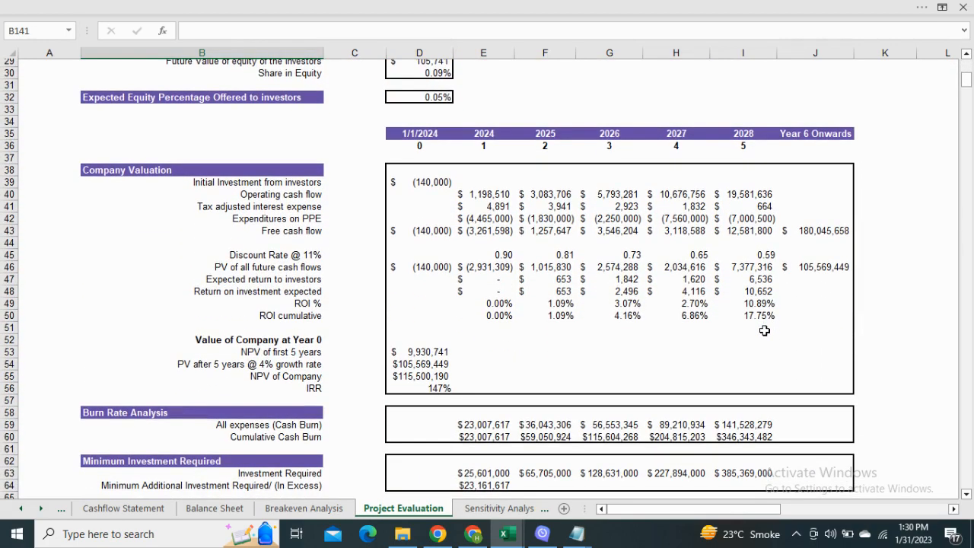
Look through Sensitivity Analysis scenarios and KPIs and Ratios charts, finishing on the Dashboard sheet.
{"action": "left_click", "coordinate": [398, 507]}
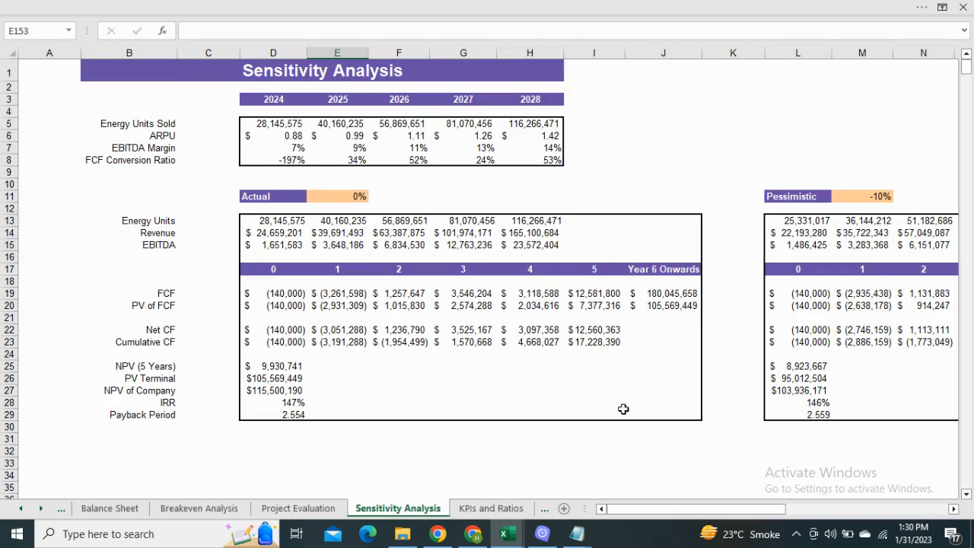
{"action": "mouse_move", "coordinate": [641, 398]}
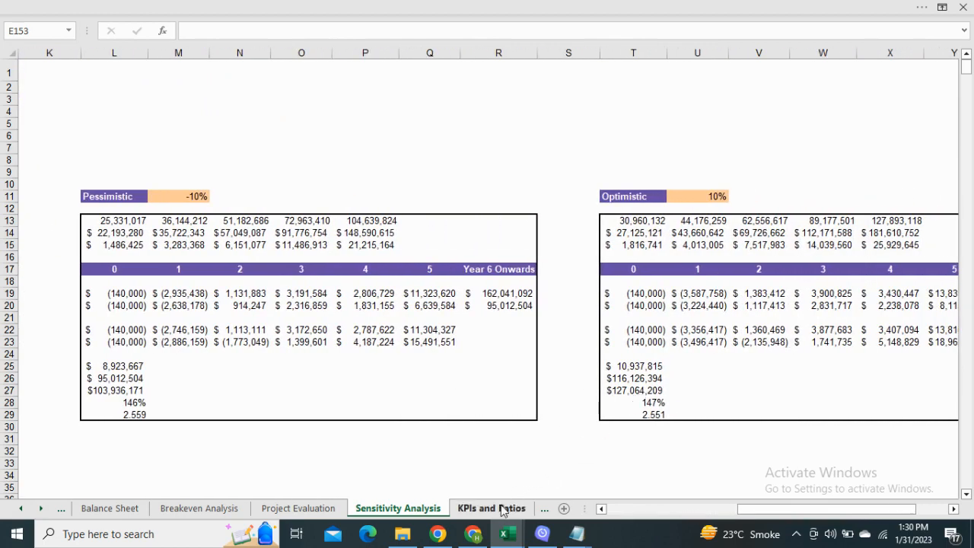
{"action": "left_click", "coordinate": [491, 507]}
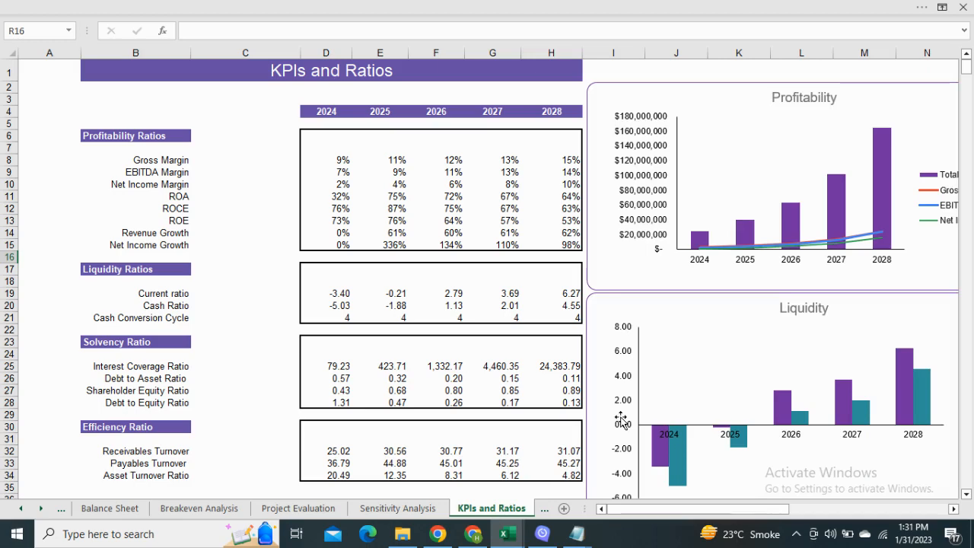
{"action": "scroll", "scroll_direction": "down", "scroll_amount": 3}
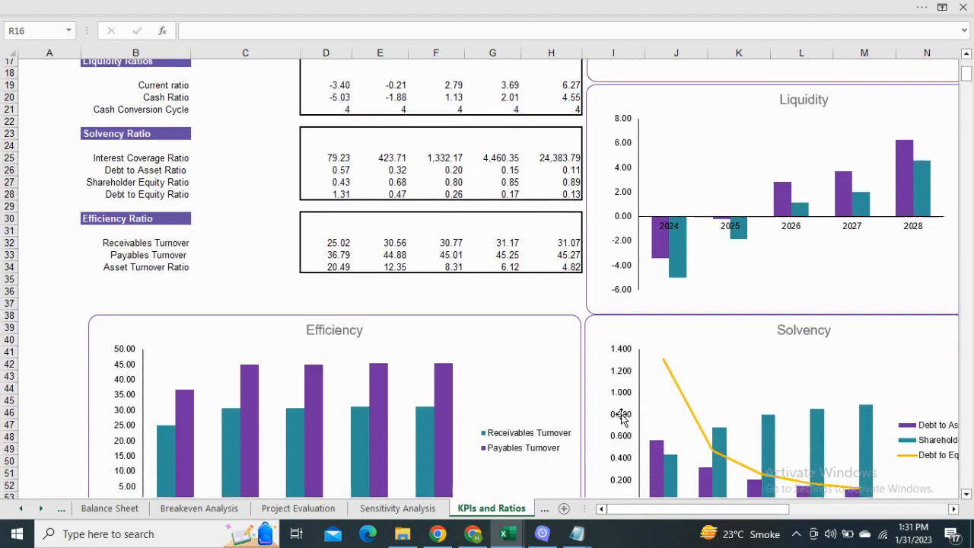
{"action": "scroll", "scroll_direction": "down", "scroll_amount": 3}
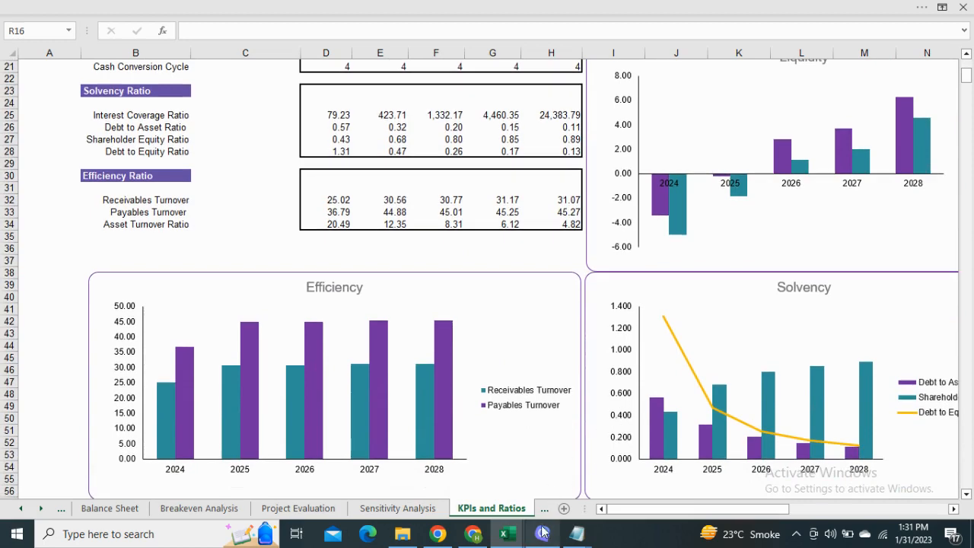
{"action": "left_click", "coordinate": [488, 508]}
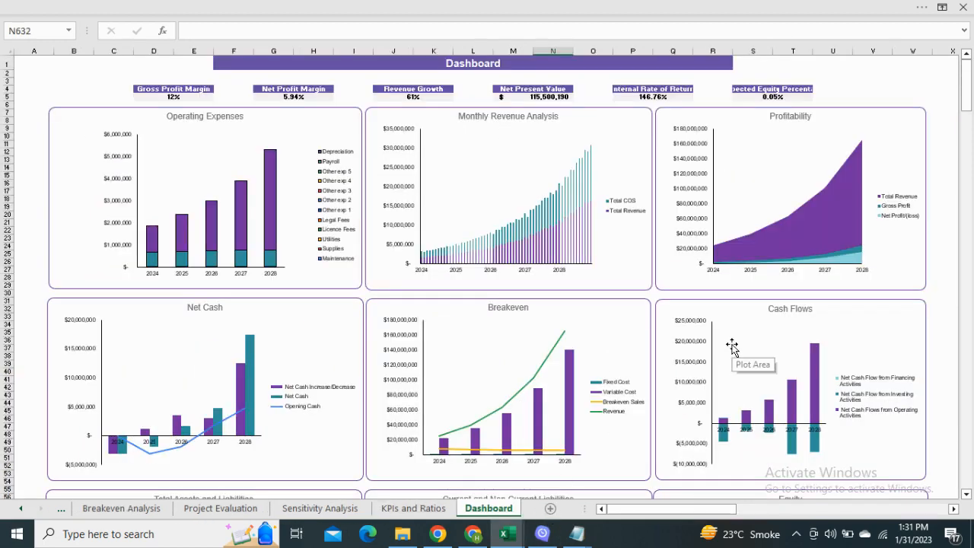